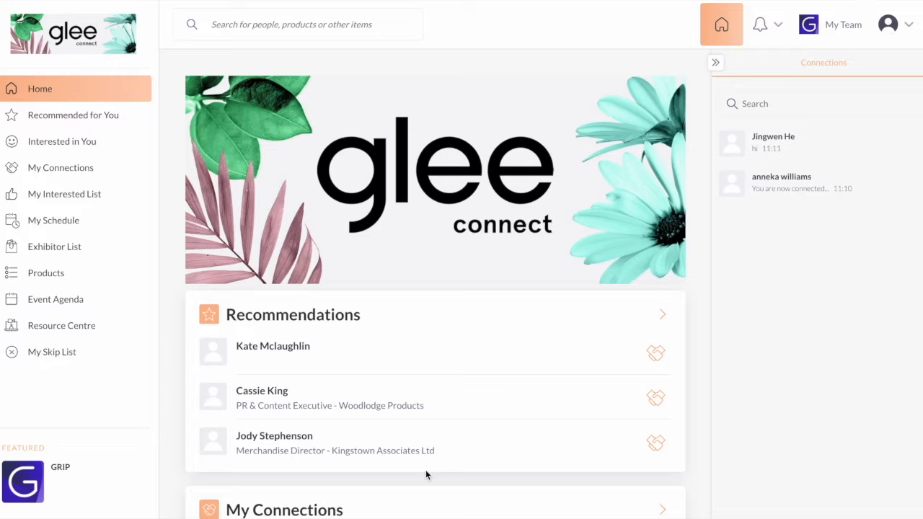
mouse_move(838, 34)
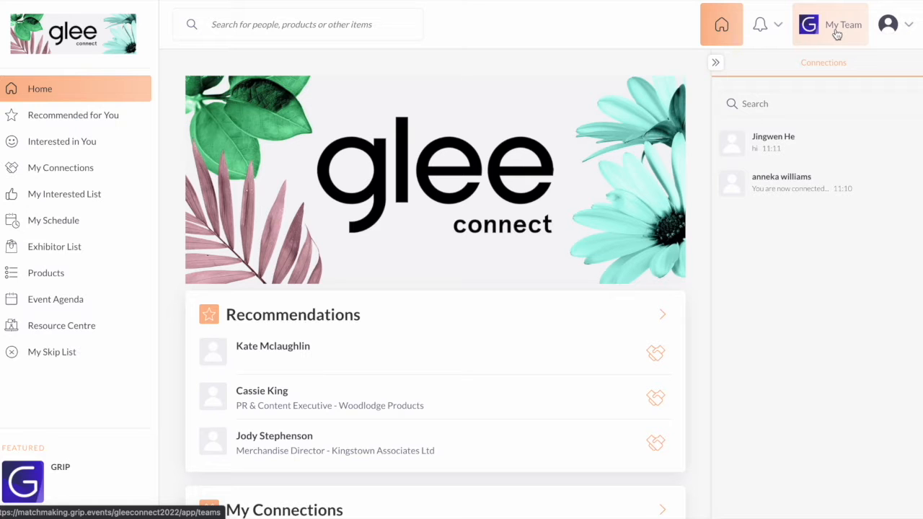
Step: Open My Team to show the Meetings calendar for June 28–30
click(837, 24)
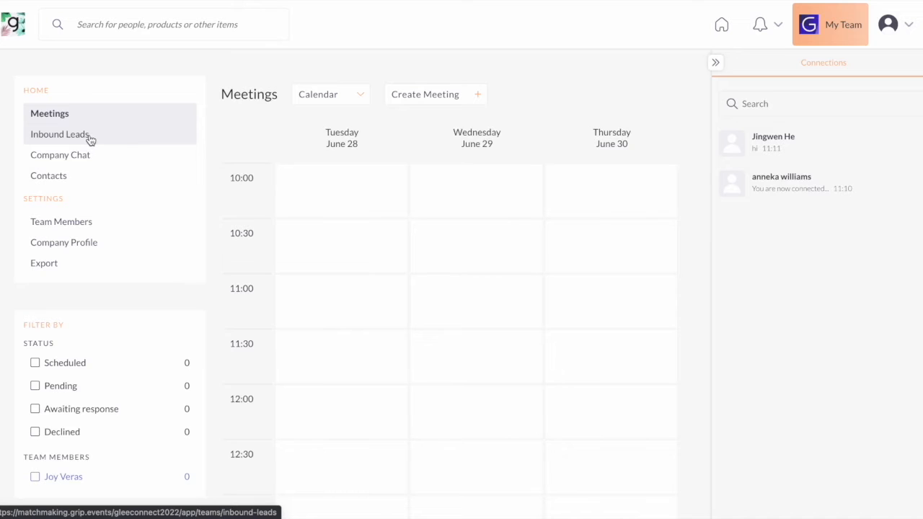
click(60, 155)
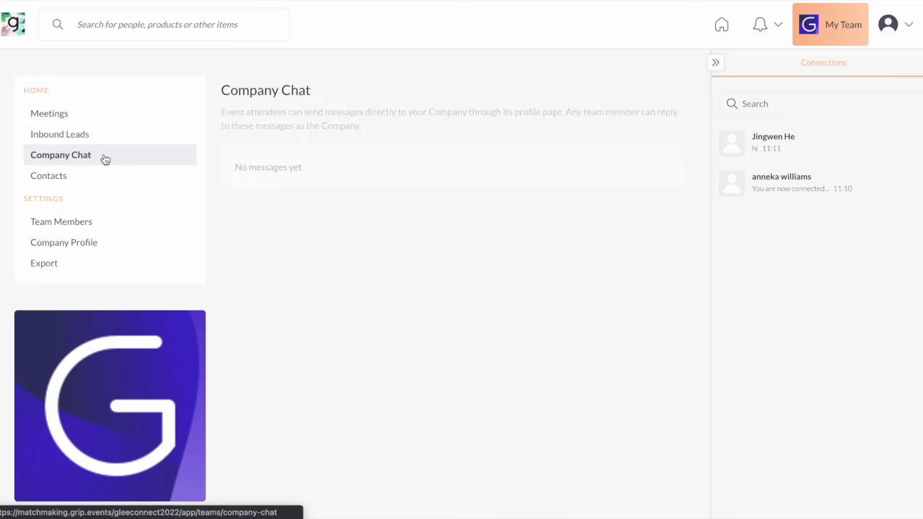
click(61, 222)
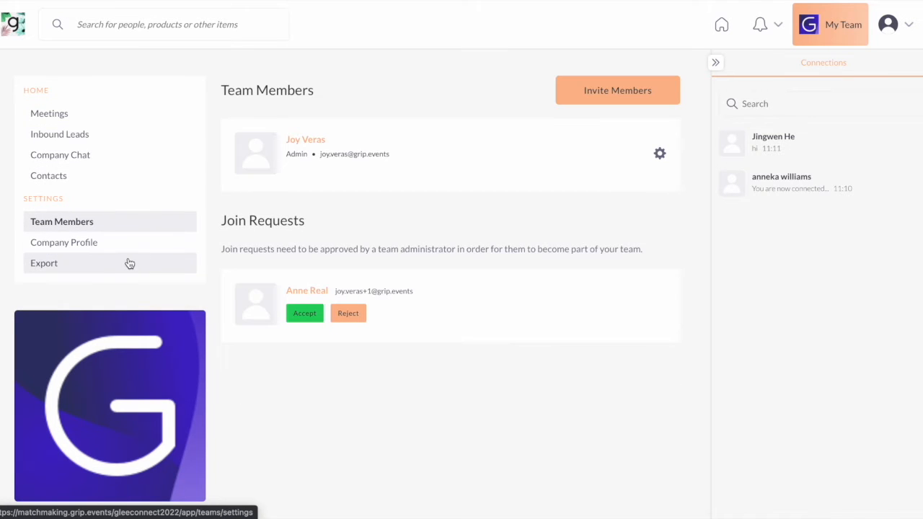
click(44, 264)
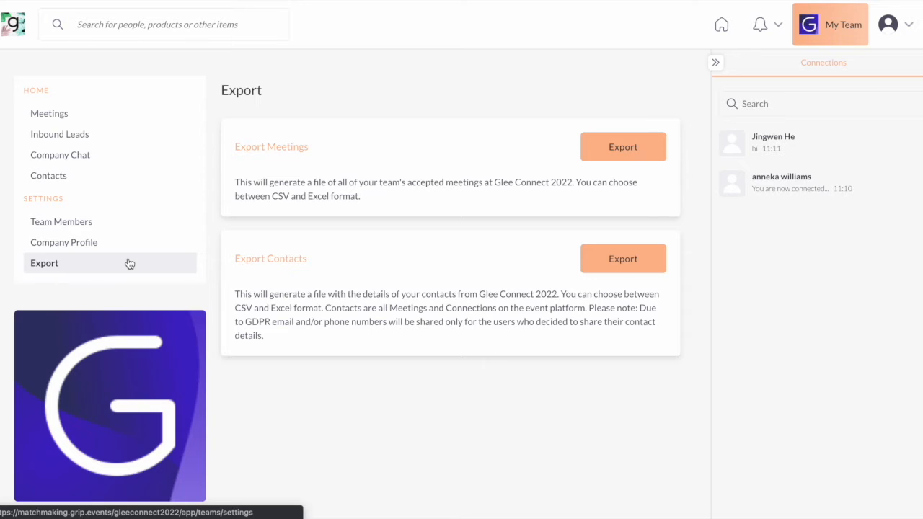
click(49, 113)
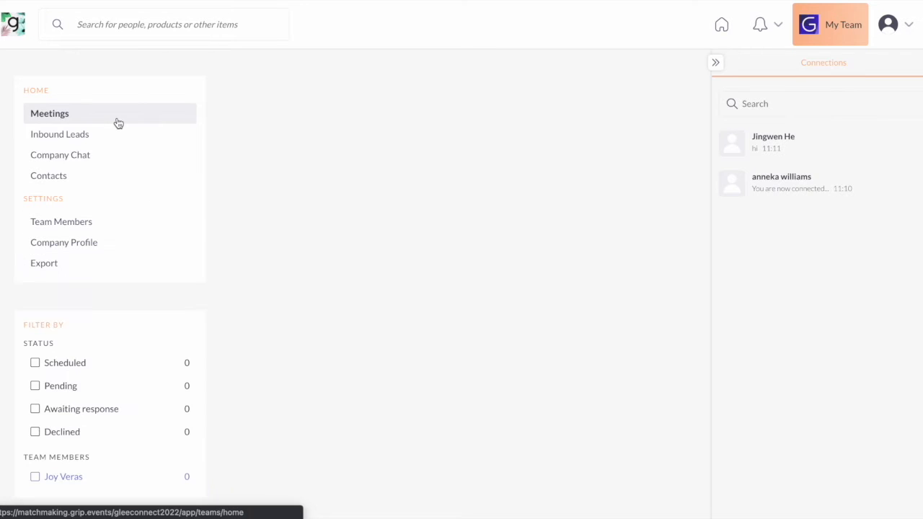
click(49, 113)
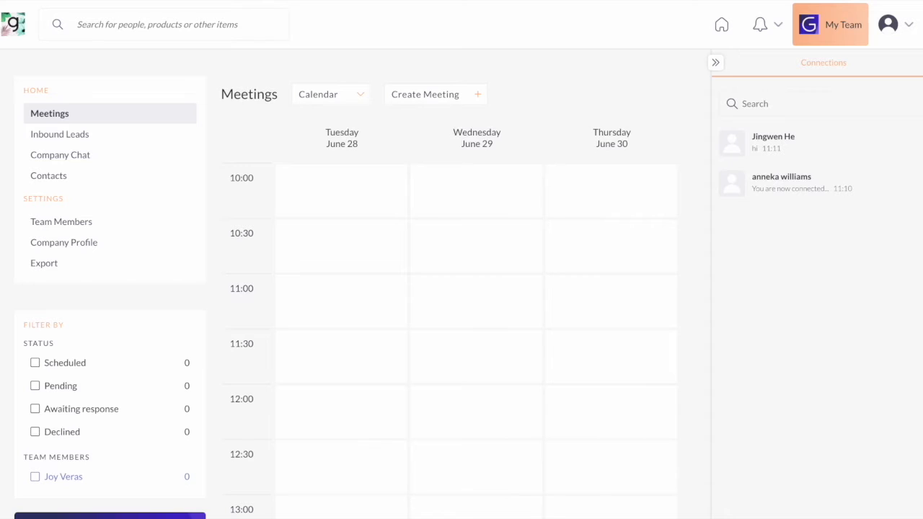
mouse_move(159, 127)
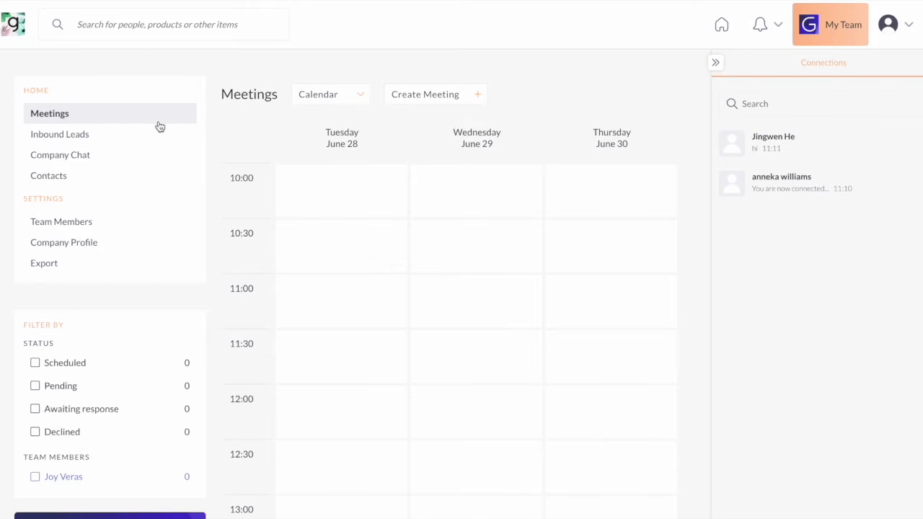
Step: Open Inbound Leads and scroll through the two leads awaiting review
click(59, 134)
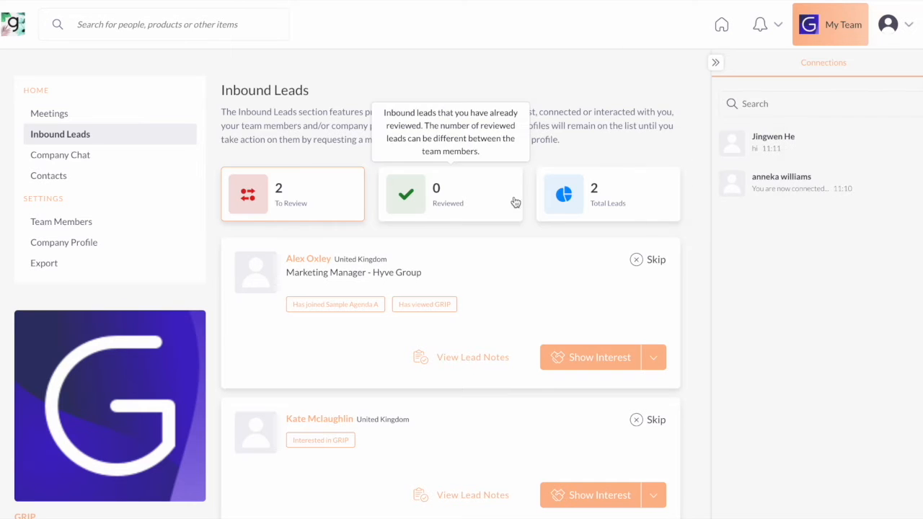
mouse_move(268, 238)
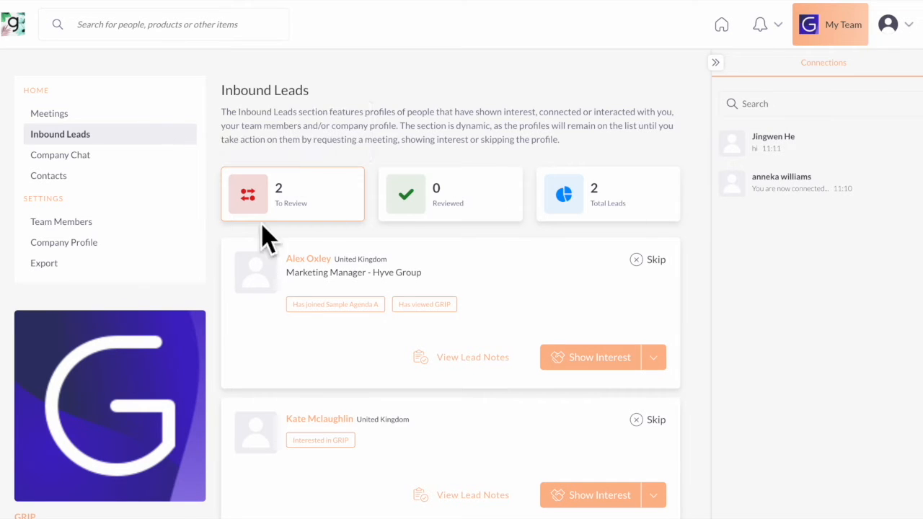
scroll(down, 3)
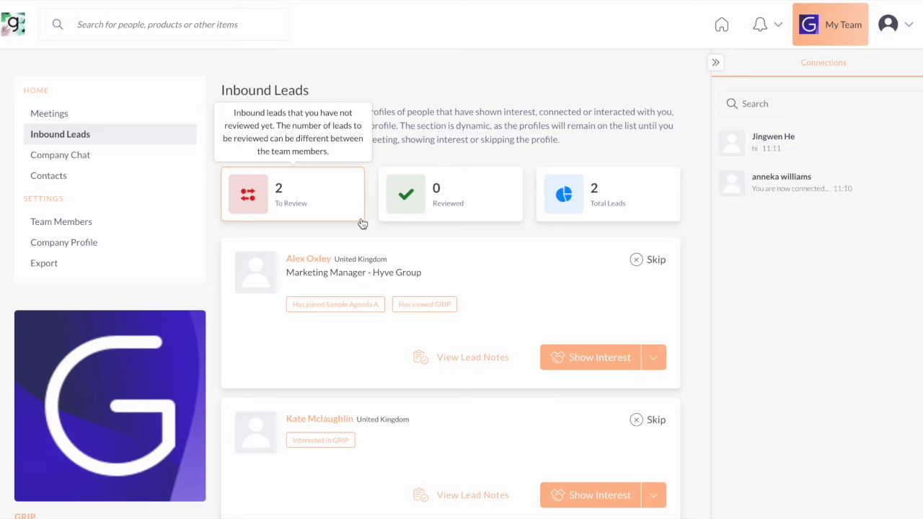
mouse_move(582, 321)
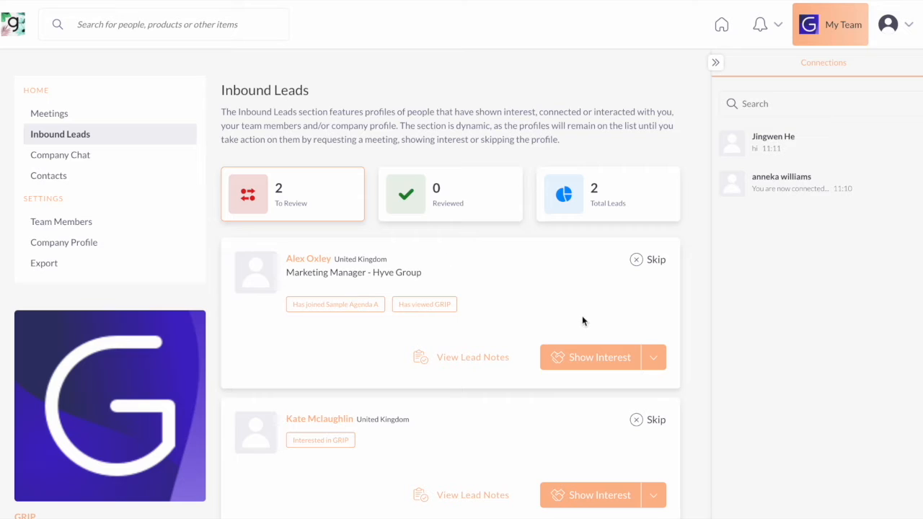
mouse_move(576, 315)
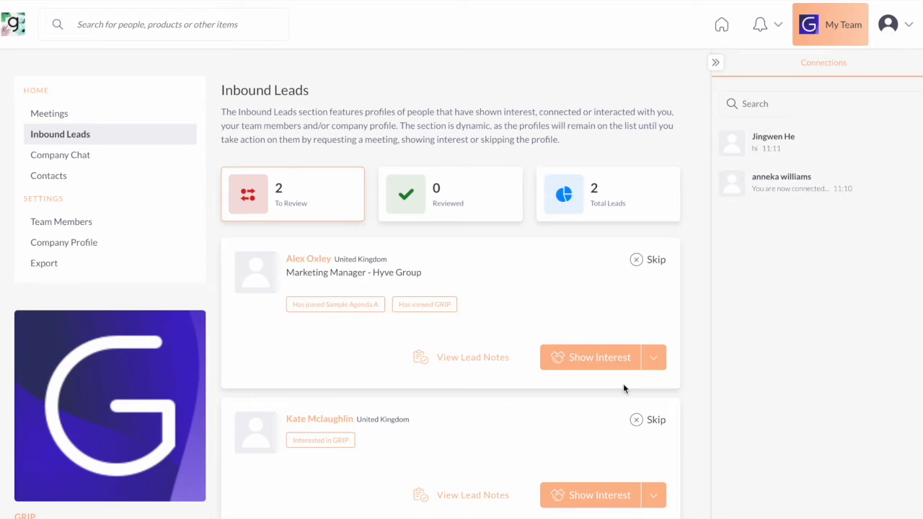
mouse_move(587, 217)
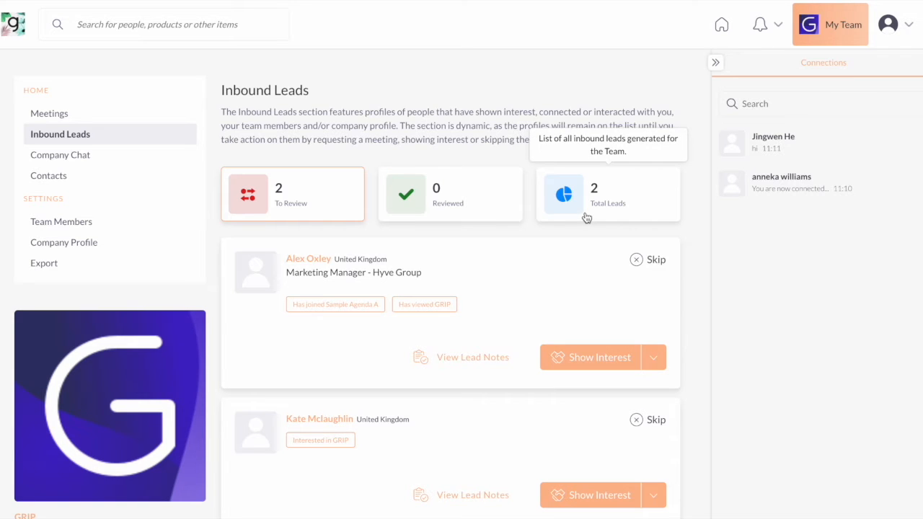
scroll(down, 3)
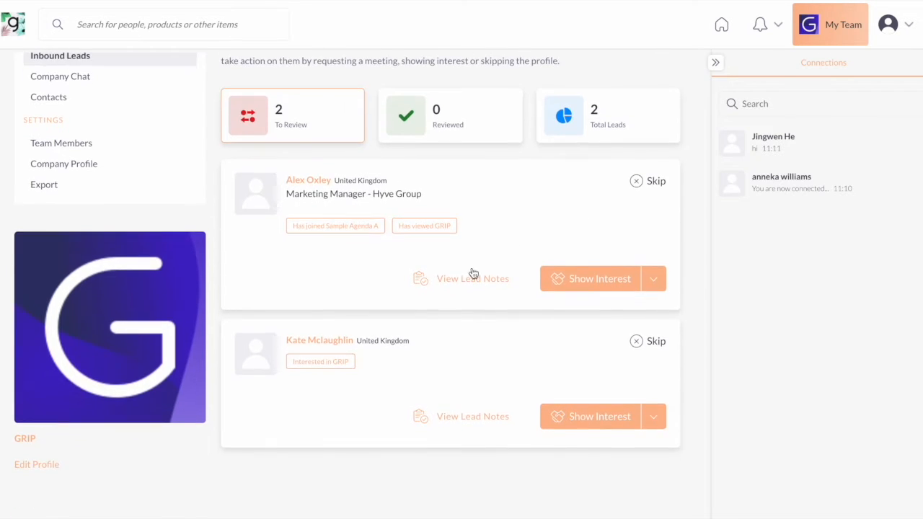
click(472, 279)
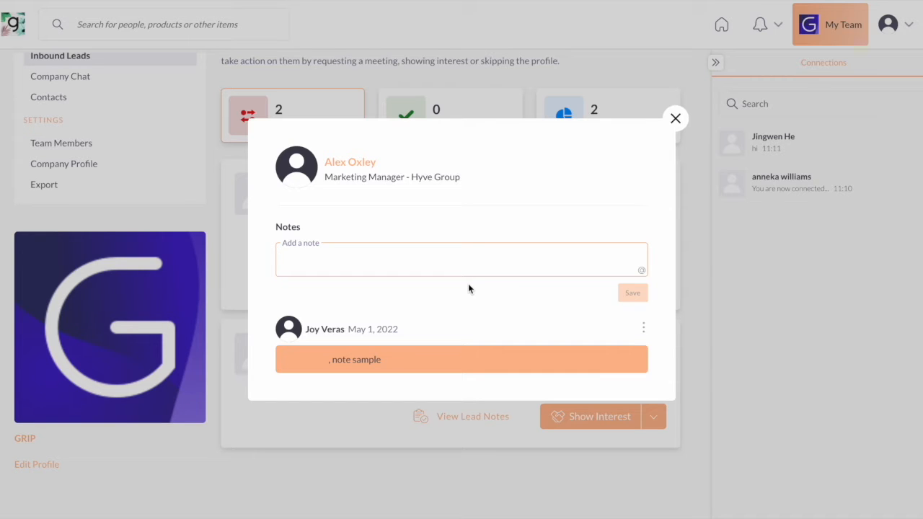
click(462, 258)
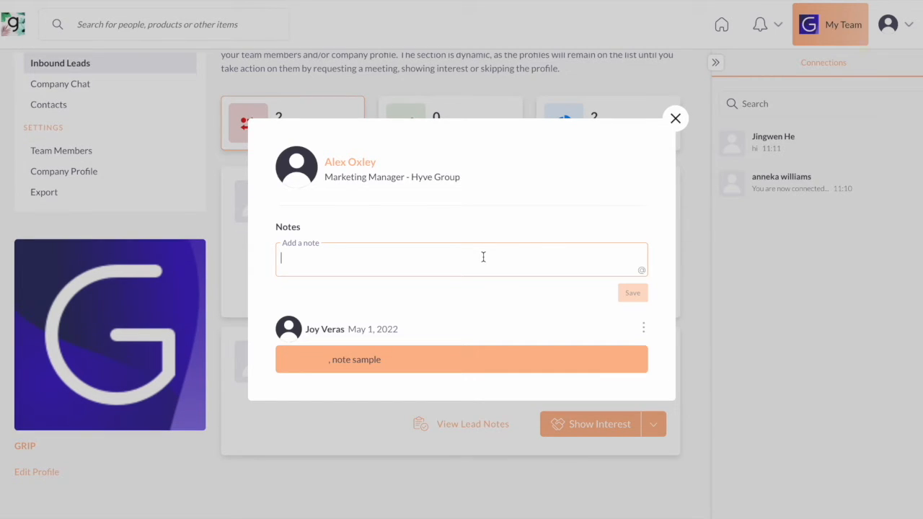
text(@)
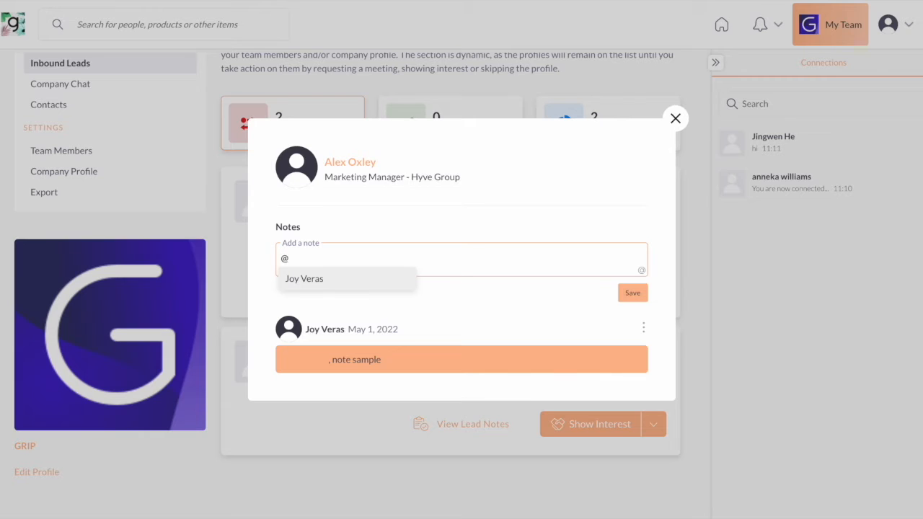
text(j)
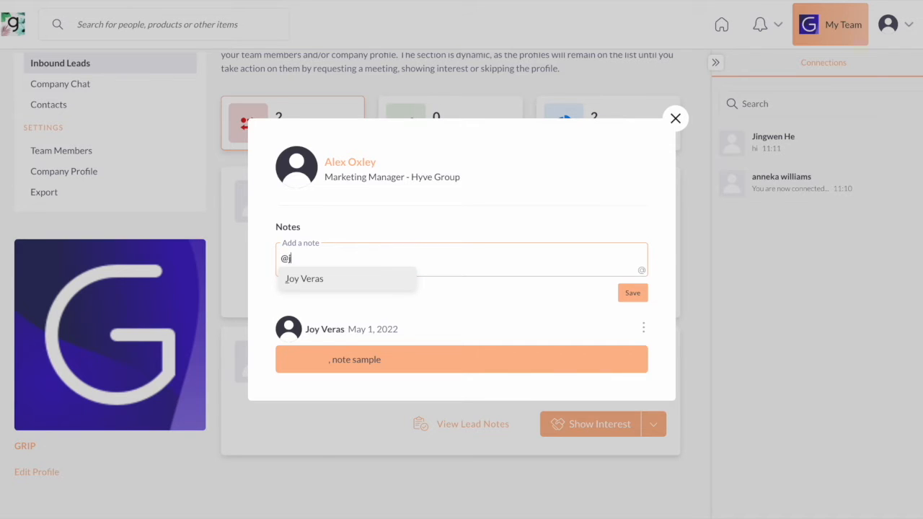
text(oy)
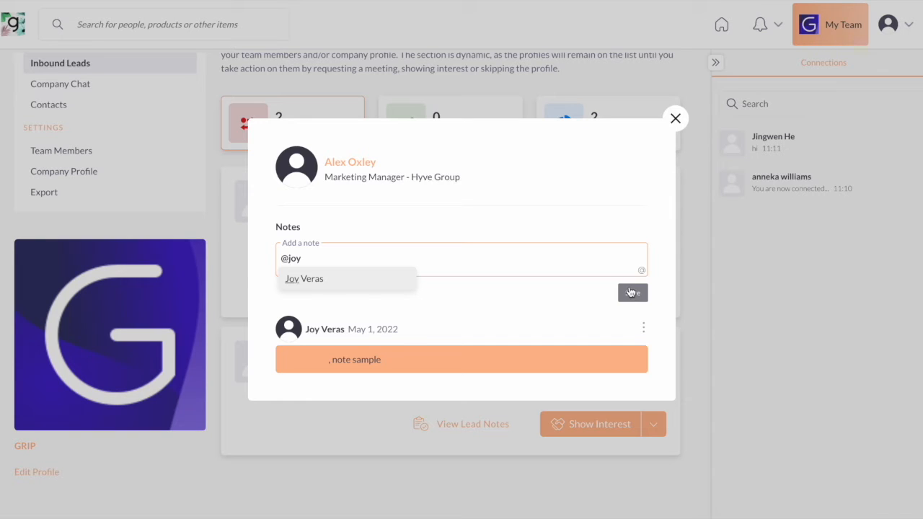
mouse_move(644, 331)
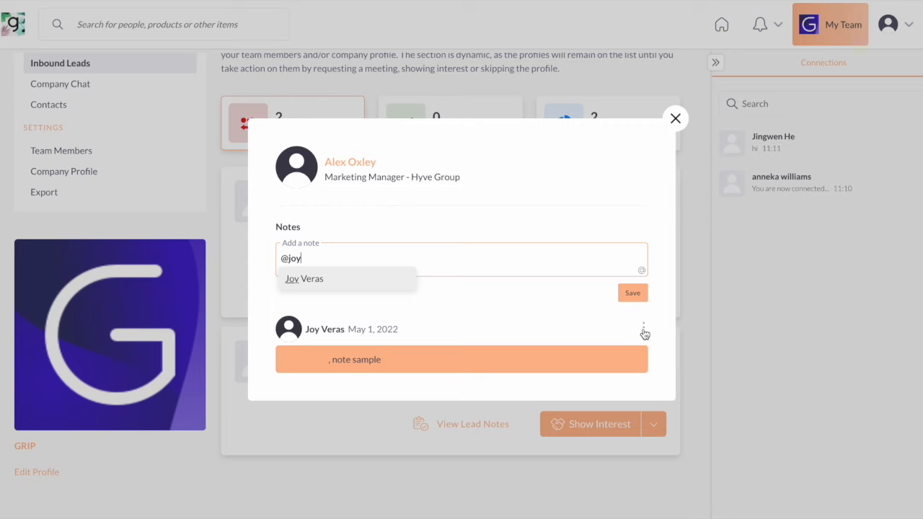
click(643, 327)
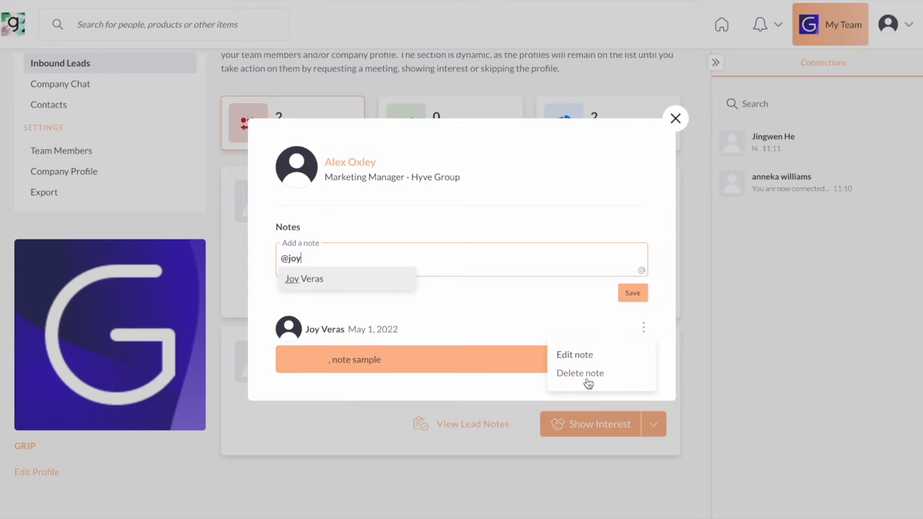
click(675, 118)
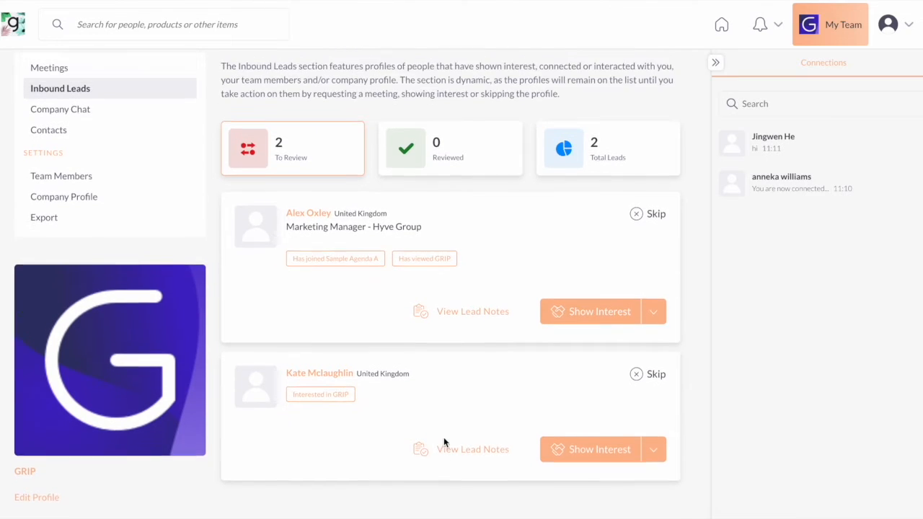
mouse_move(262, 194)
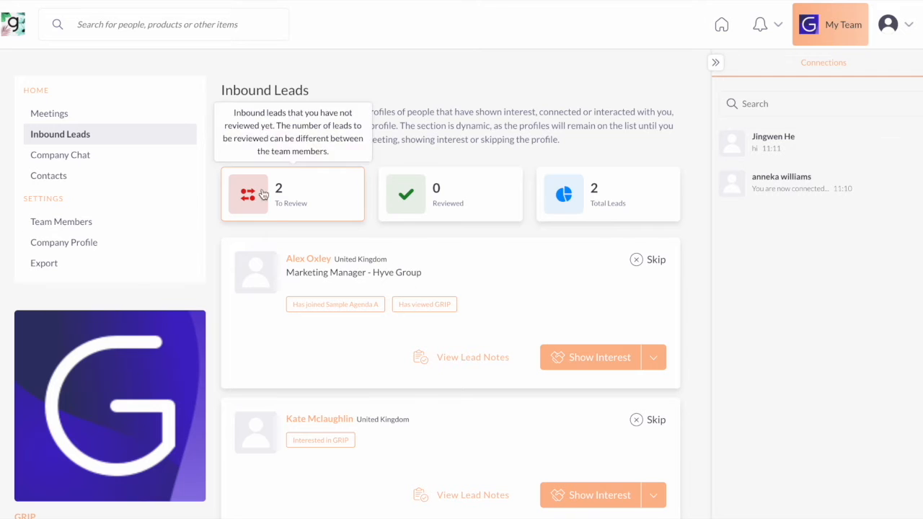
click(48, 176)
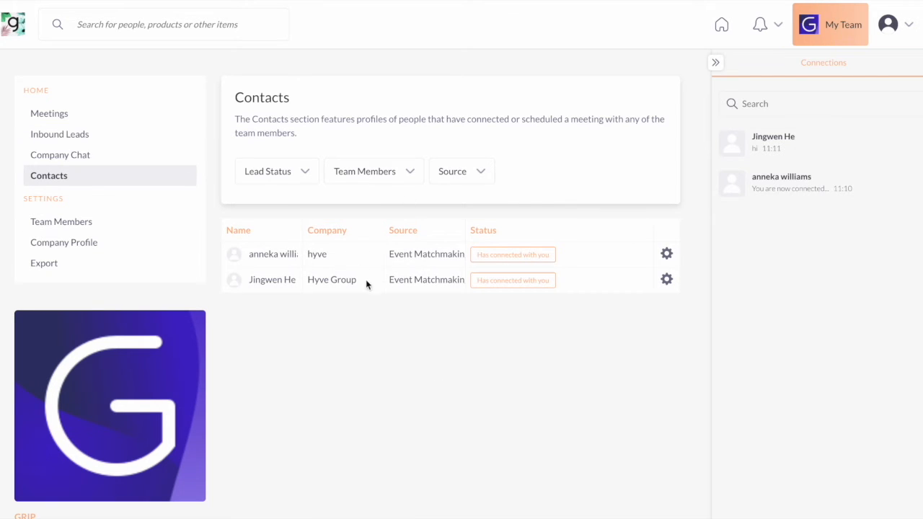
mouse_move(388, 245)
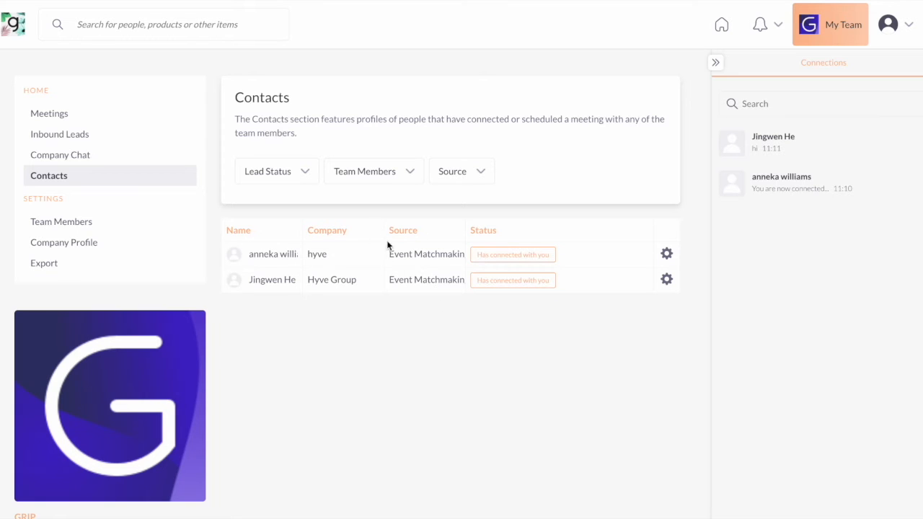
click(60, 134)
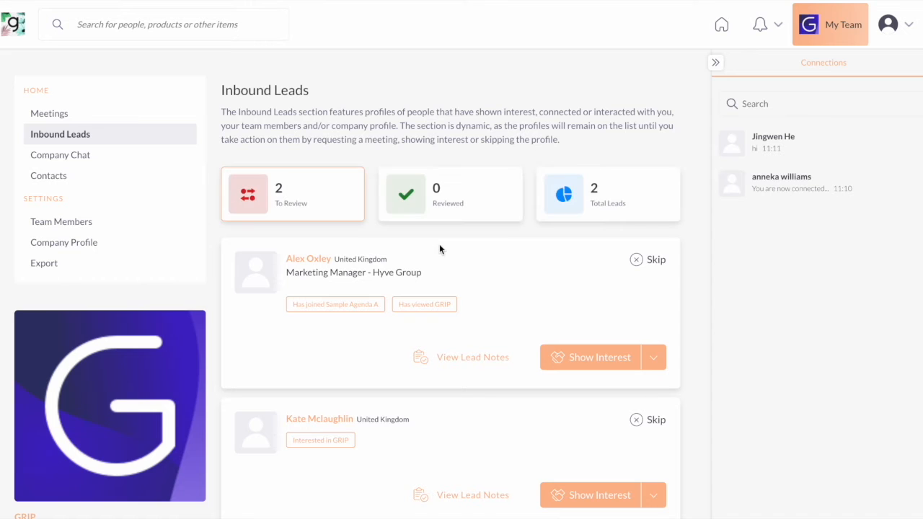
scroll(down, 3)
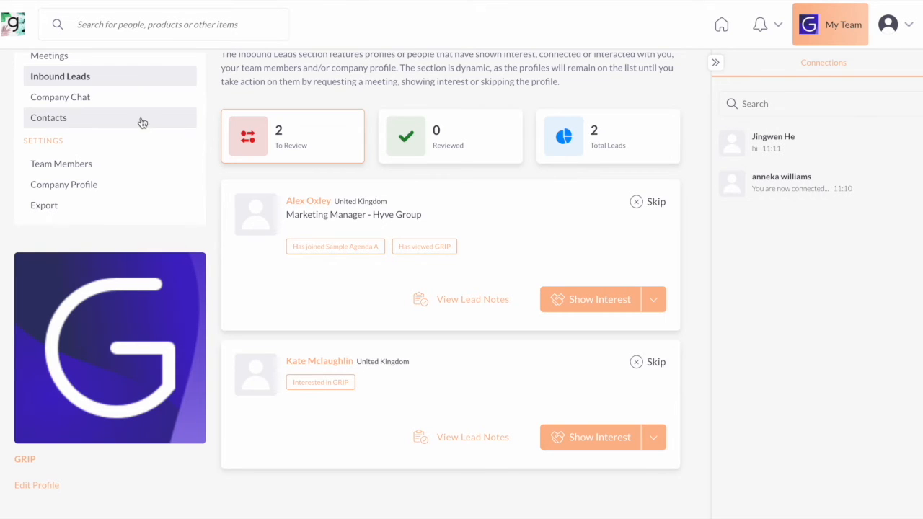
Step: View the two matchmaking contacts, then go to the Export page
click(48, 118)
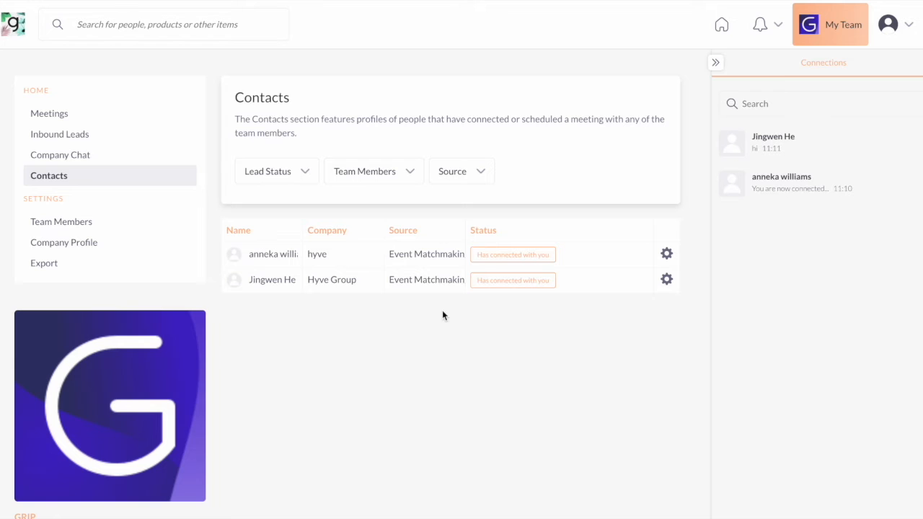
mouse_move(373, 300)
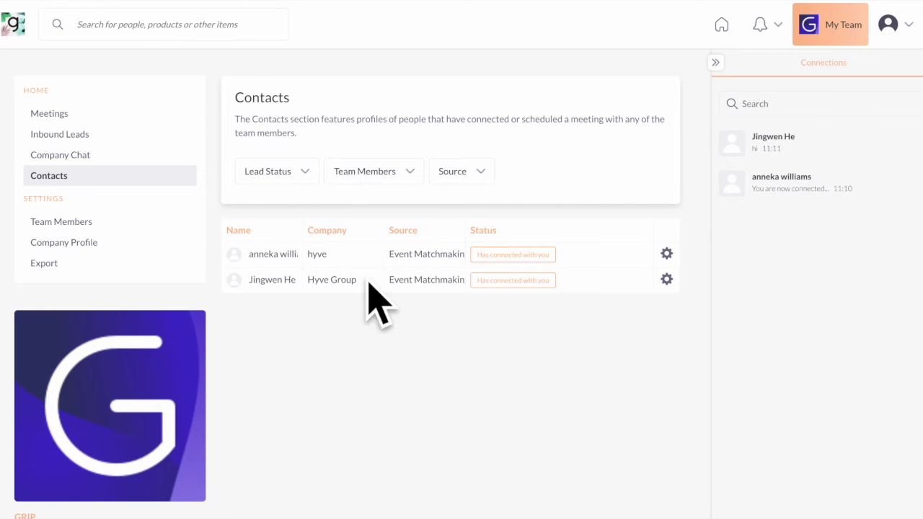
click(44, 262)
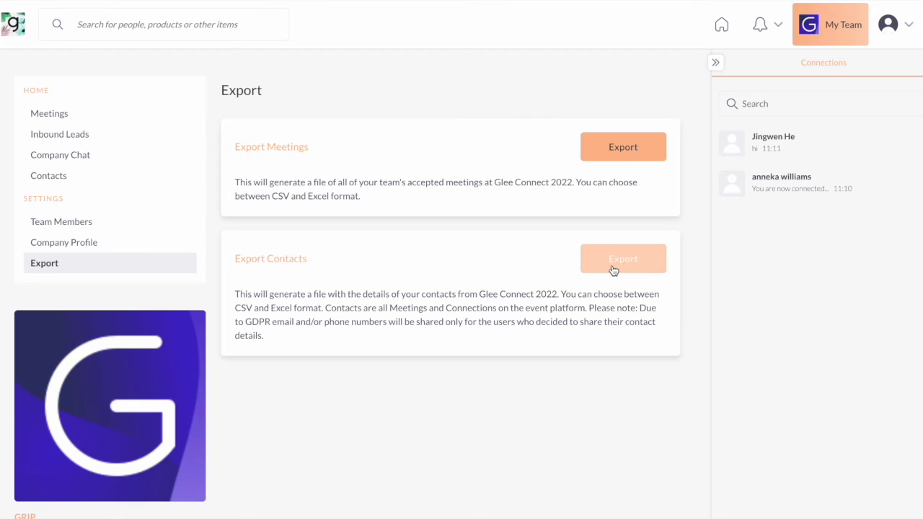
click(59, 154)
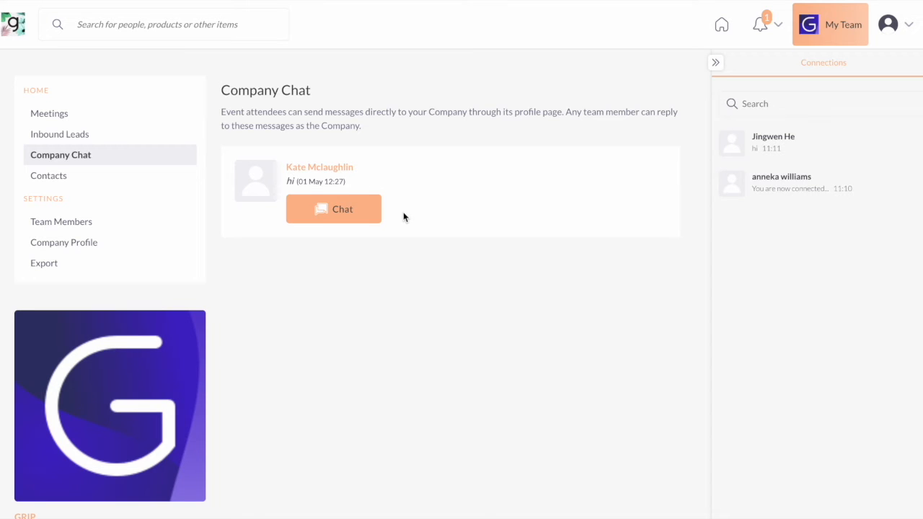
mouse_move(374, 251)
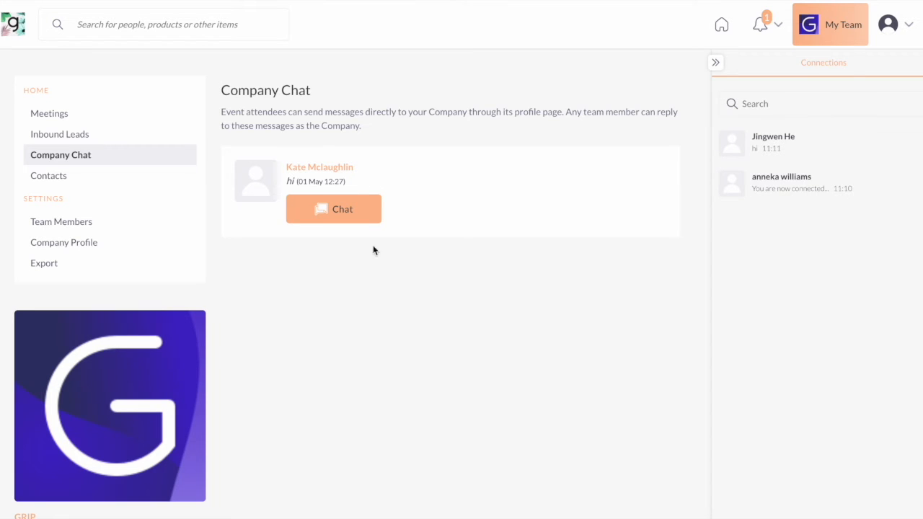
mouse_move(351, 210)
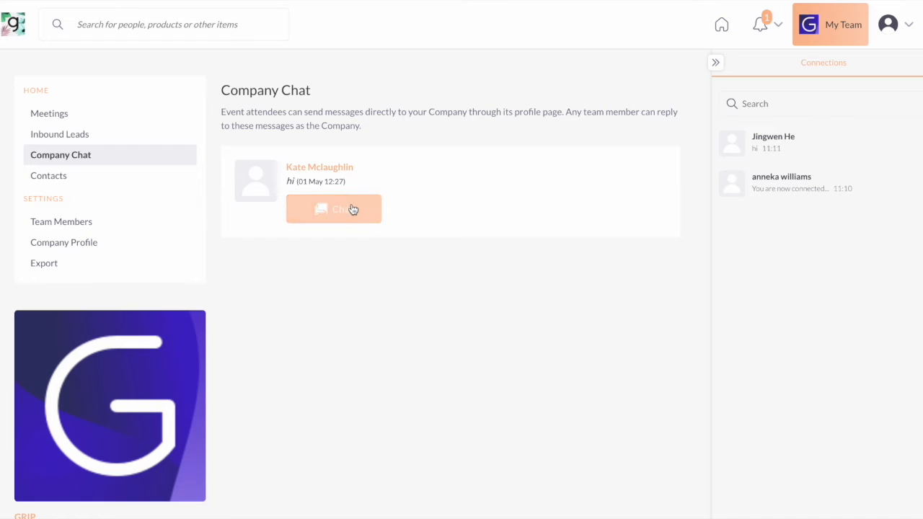
click(334, 209)
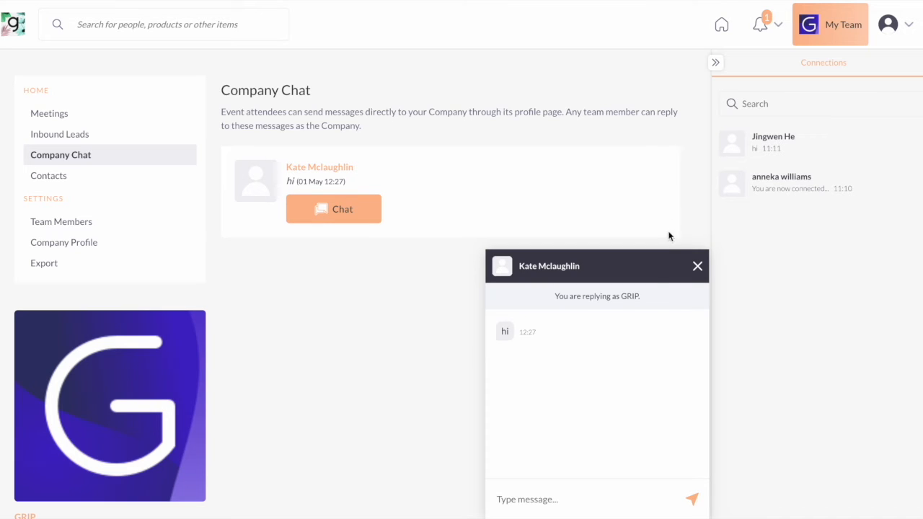
mouse_move(635, 302)
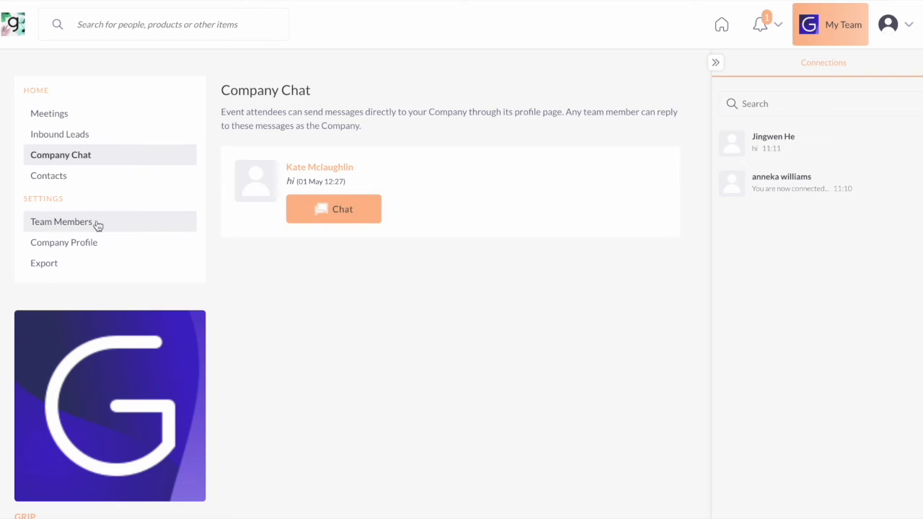
click(61, 221)
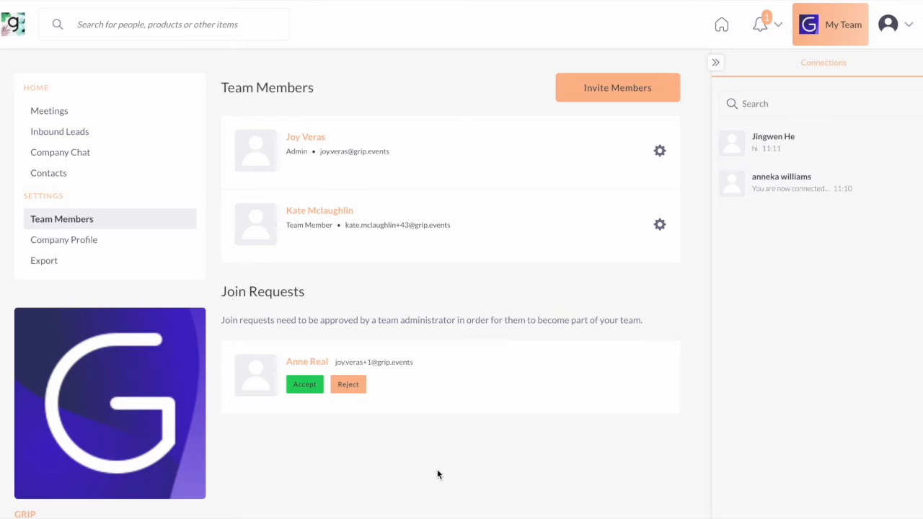
mouse_move(285, 166)
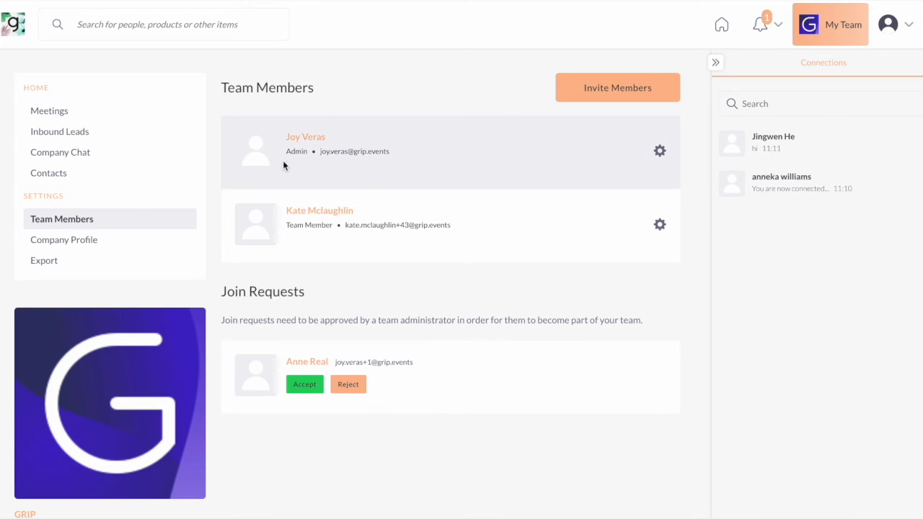
mouse_move(307, 246)
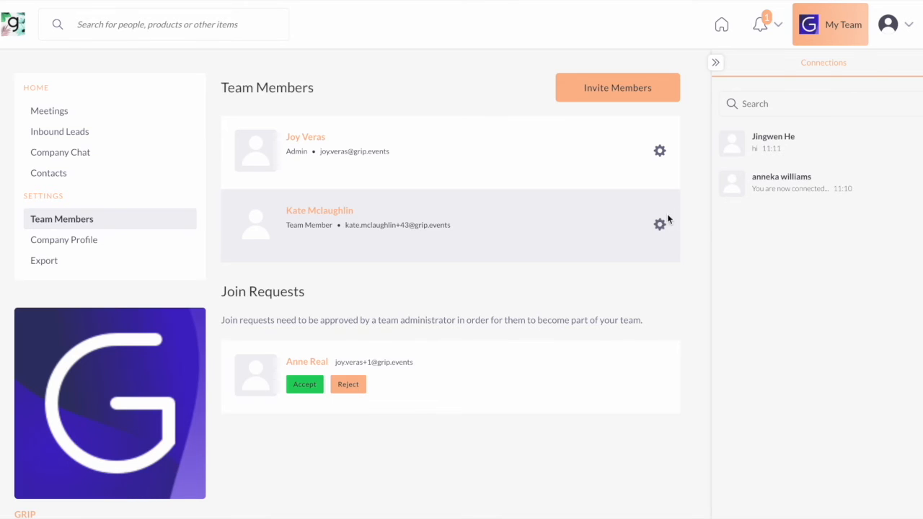
click(660, 224)
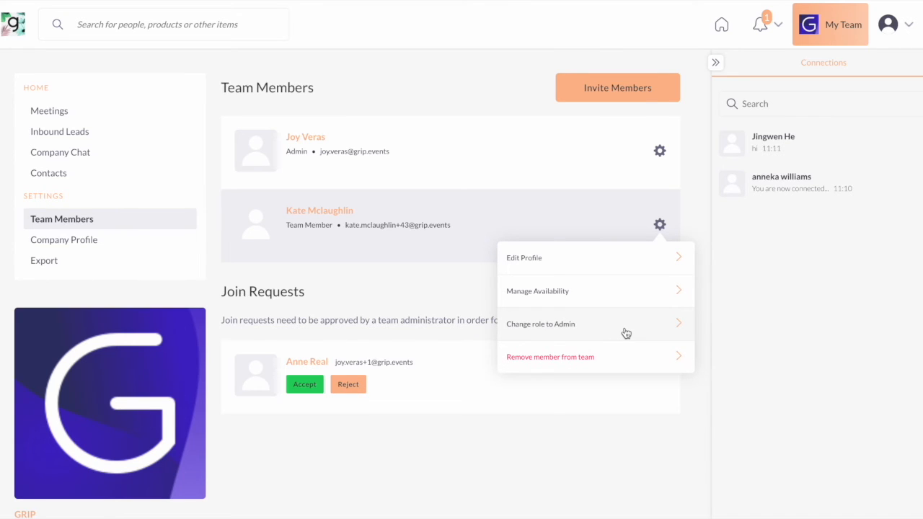
click(540, 324)
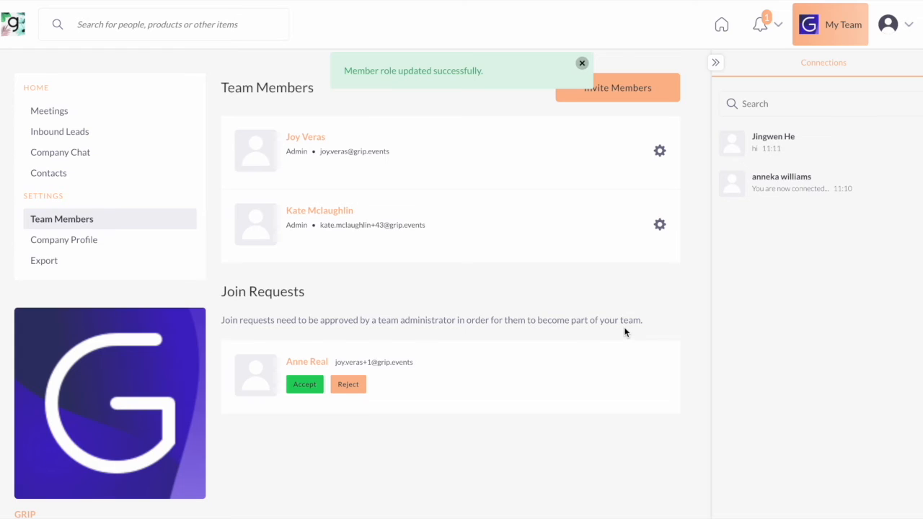
click(582, 63)
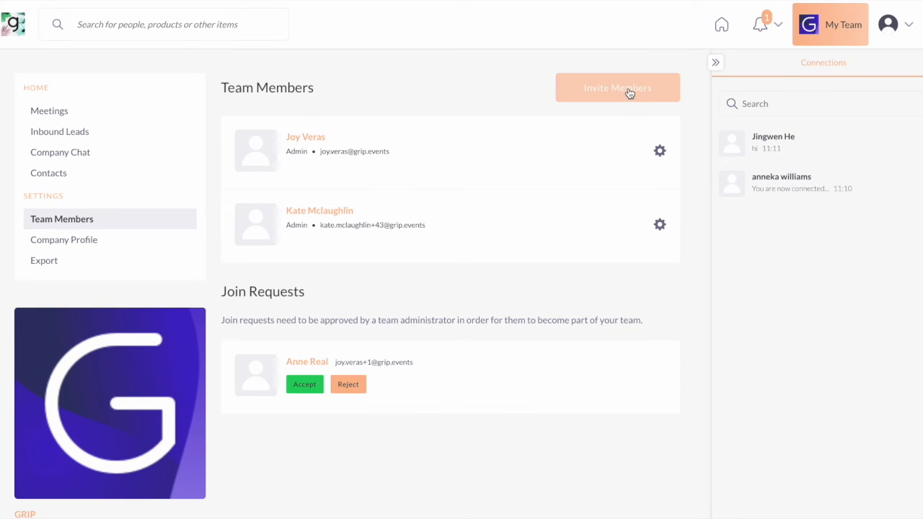
mouse_move(595, 228)
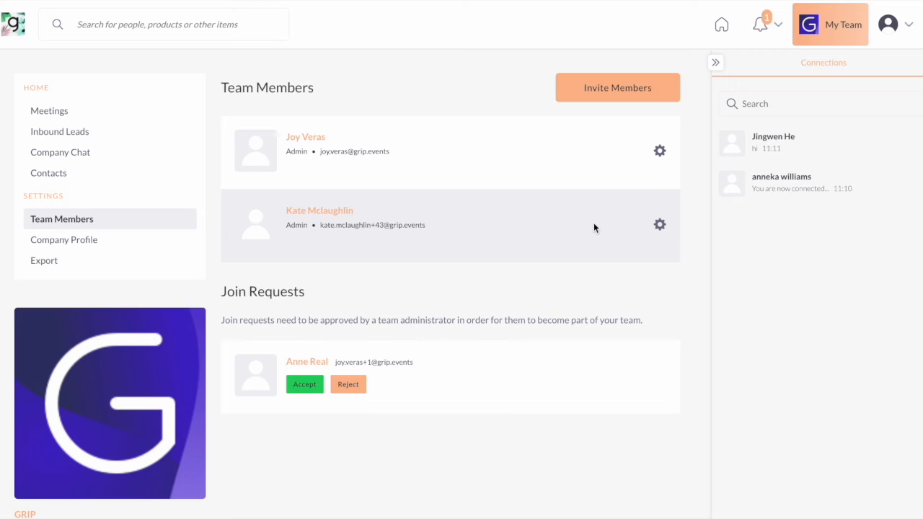
mouse_move(445, 473)
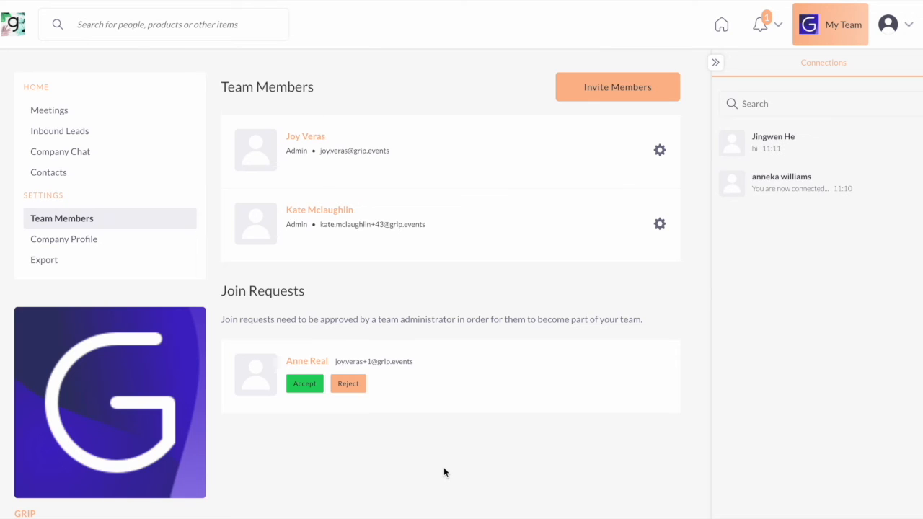
mouse_move(422, 350)
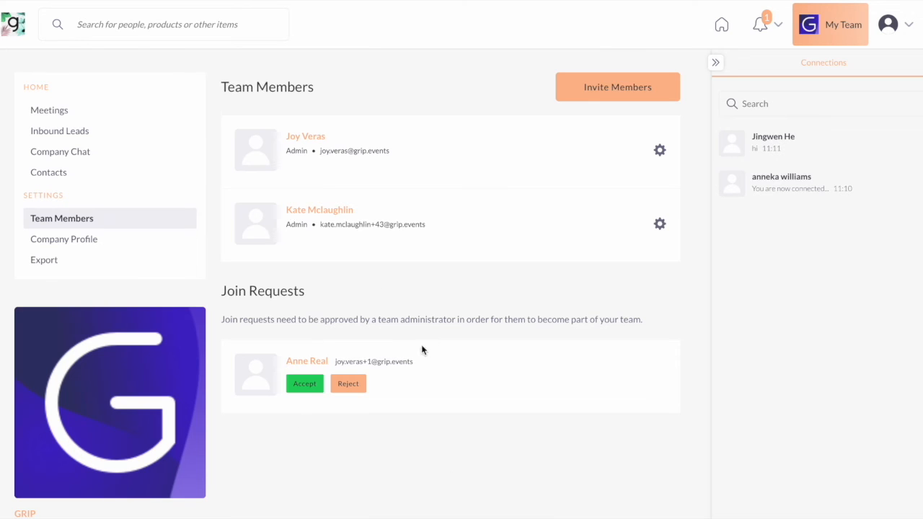
mouse_move(330, 416)
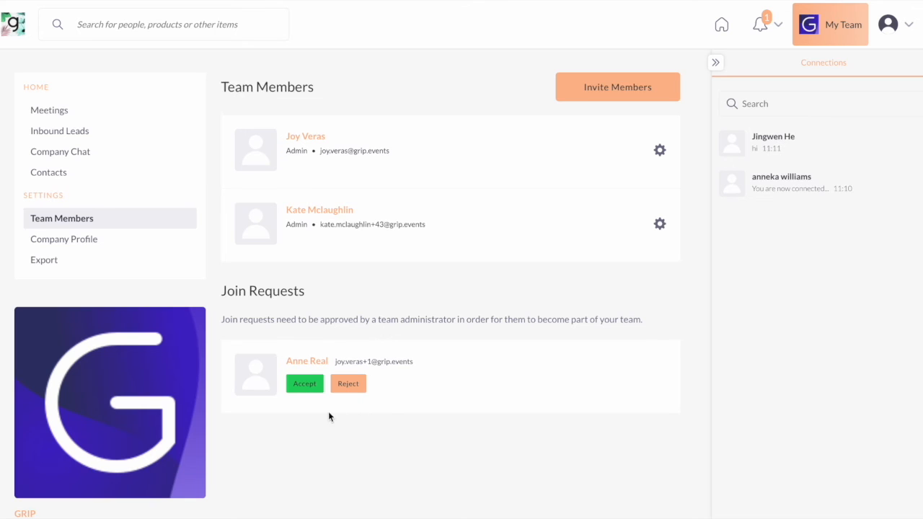
mouse_move(381, 392)
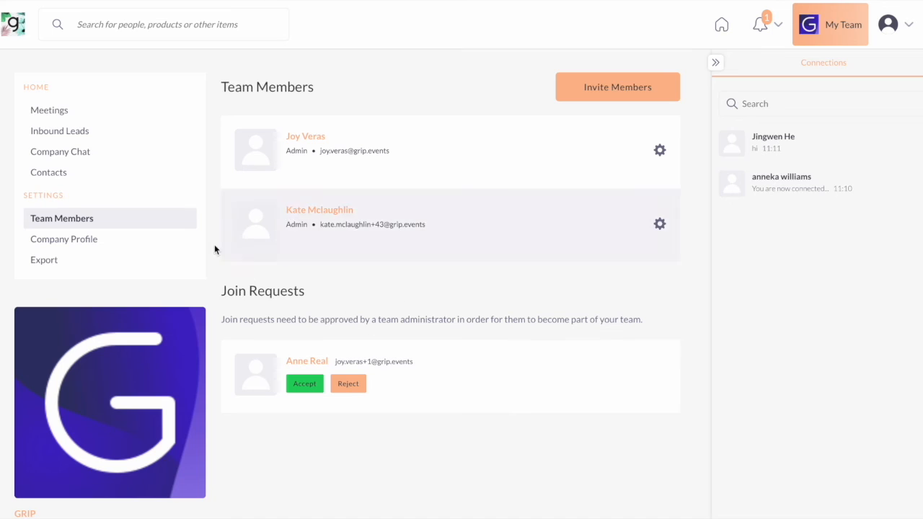
Step: Scroll the Company Profile for GRIP, where editing is disabled
click(64, 239)
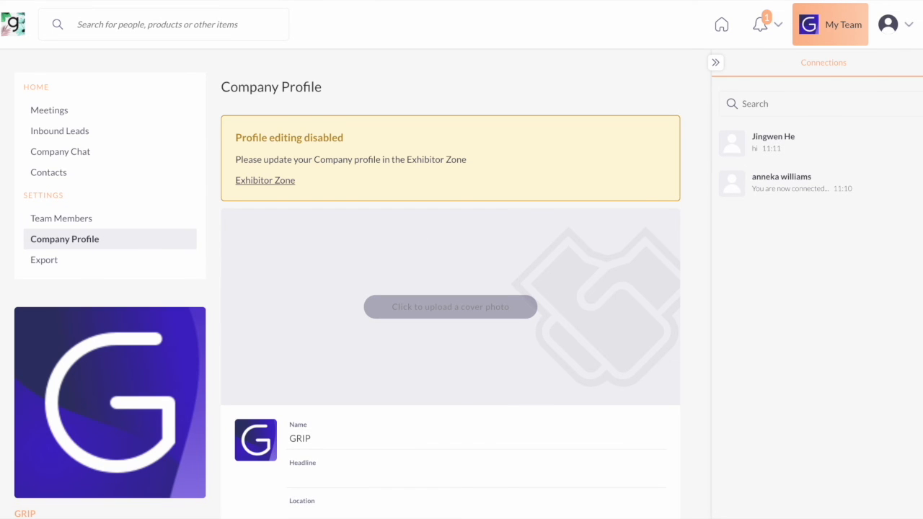
scroll(down, 3)
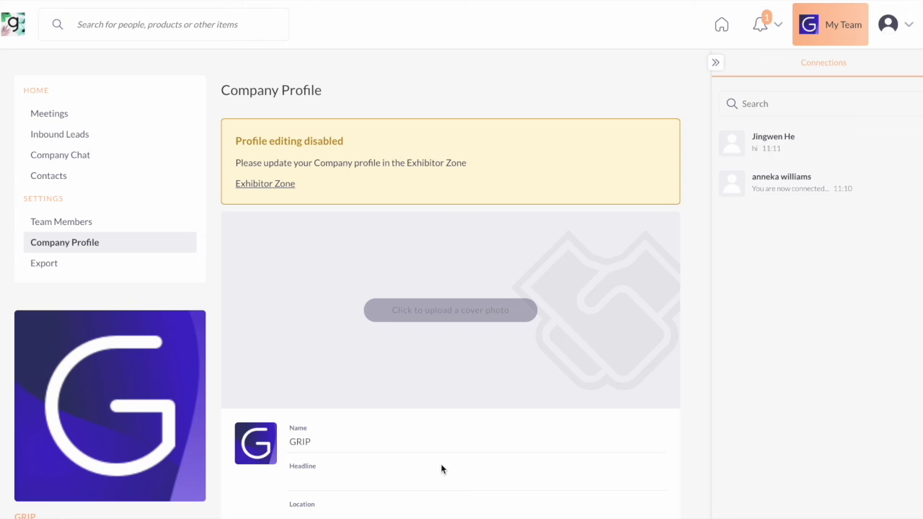
mouse_move(418, 444)
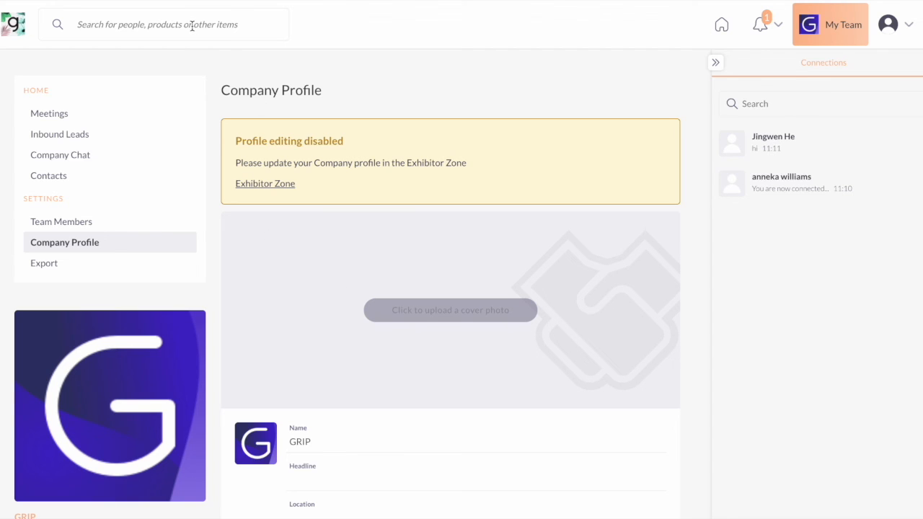
Step: Search the event for 'grip' to find the GRIP exhibitor page
click(163, 24)
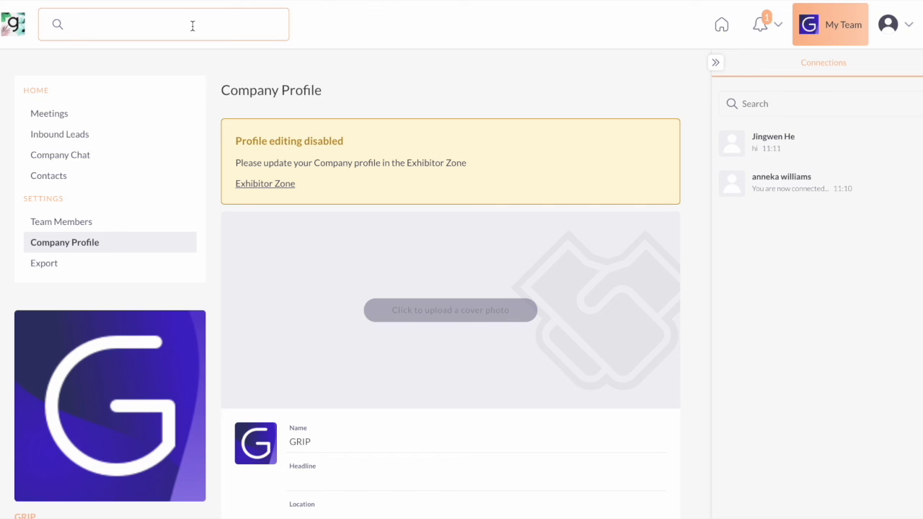
text(grip)
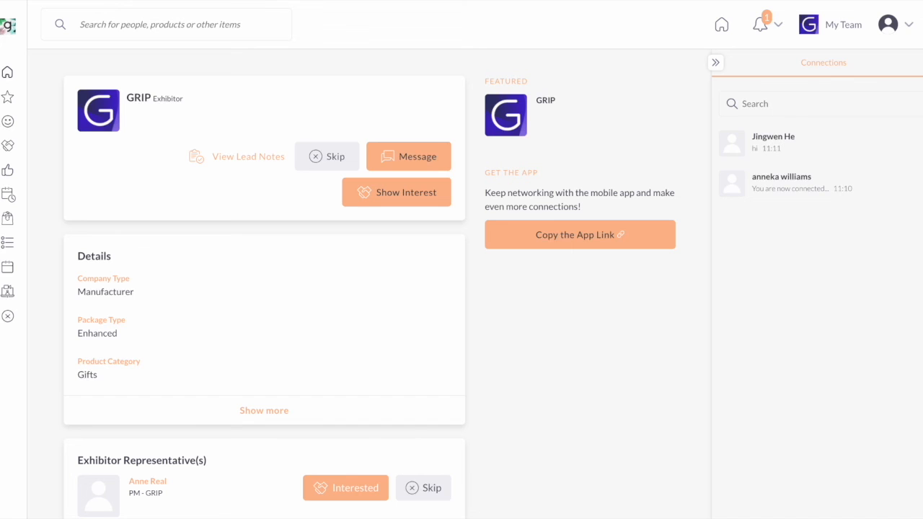
scroll(down, 3)
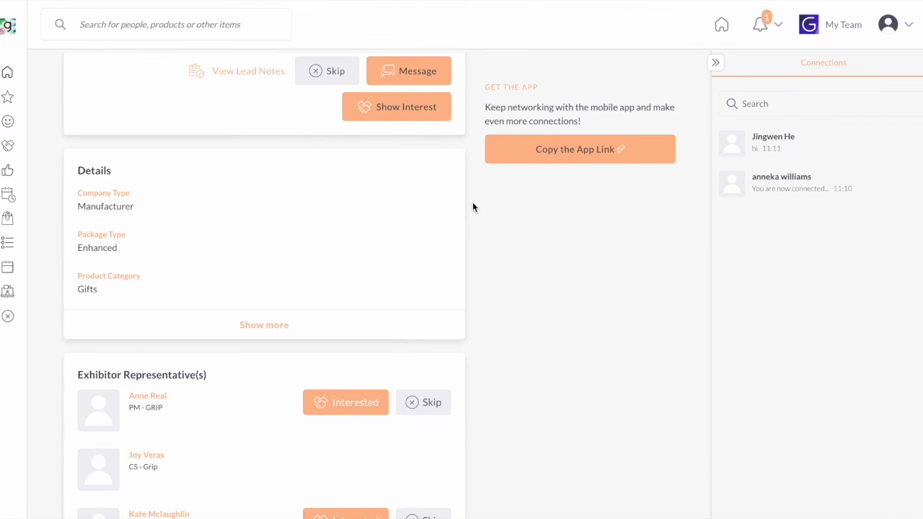
scroll(down, 3)
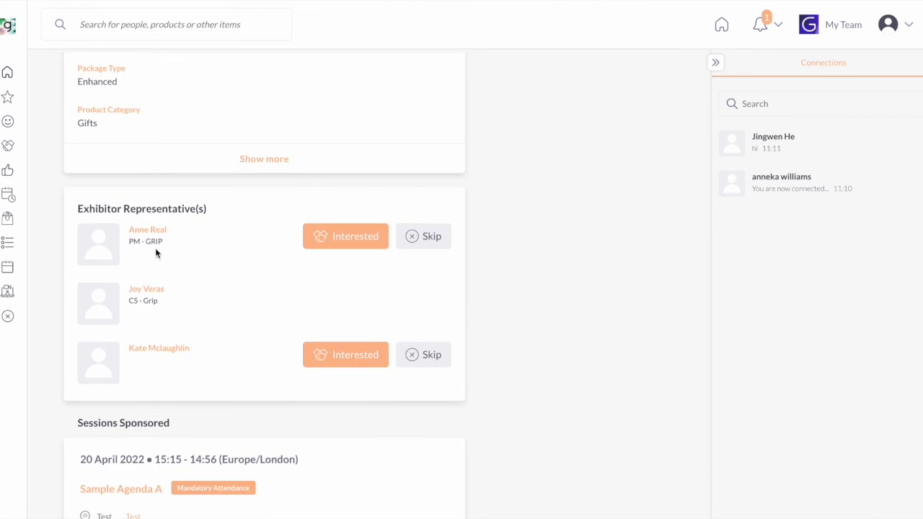
scroll(down, 3)
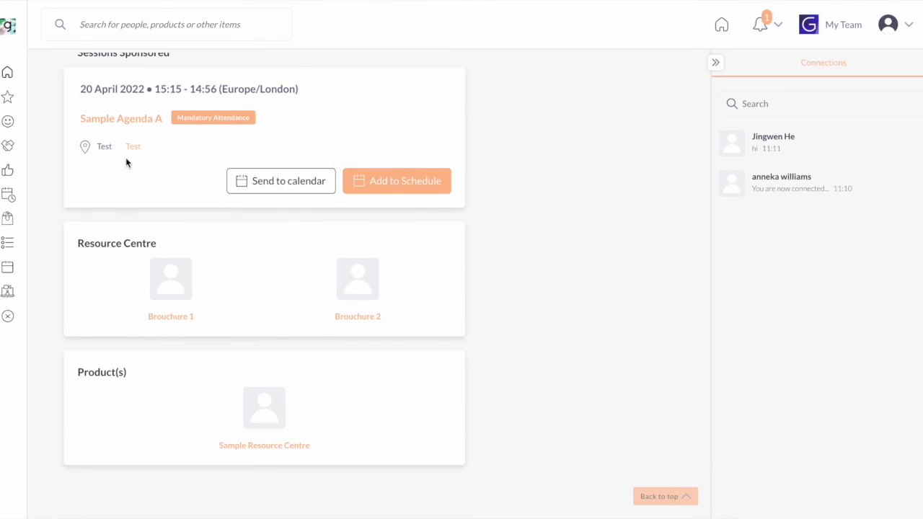
mouse_move(120, 372)
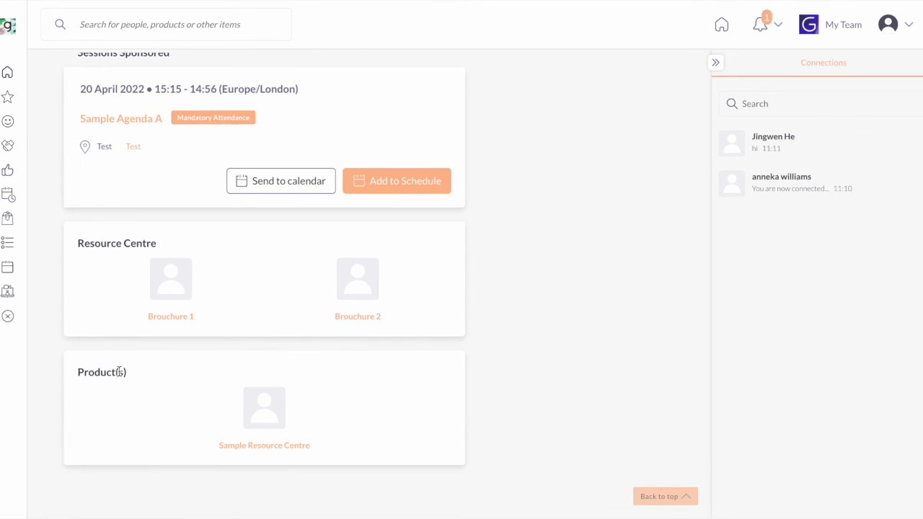
scroll(up, 3)
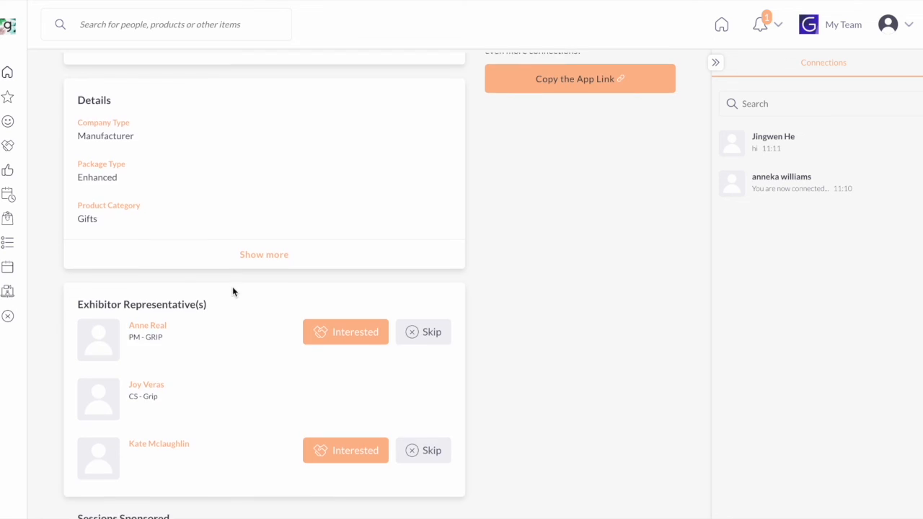
scroll(up, 3)
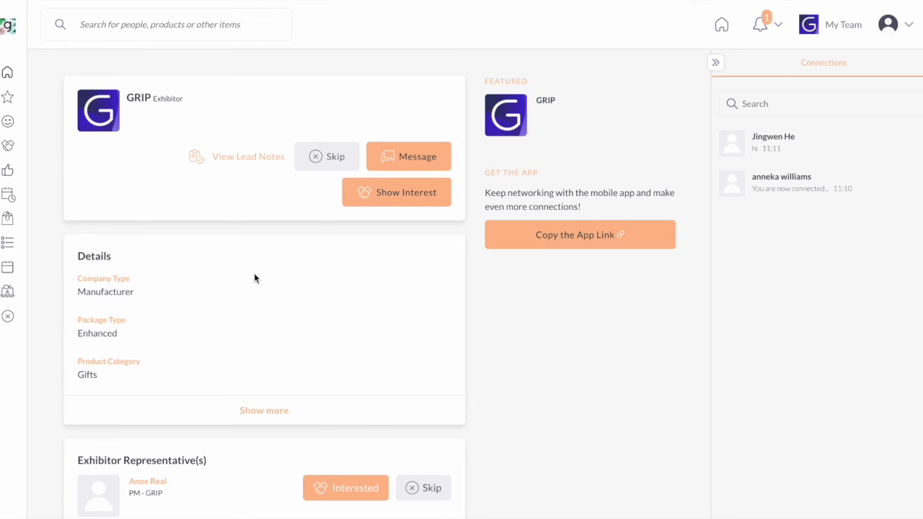
mouse_move(414, 164)
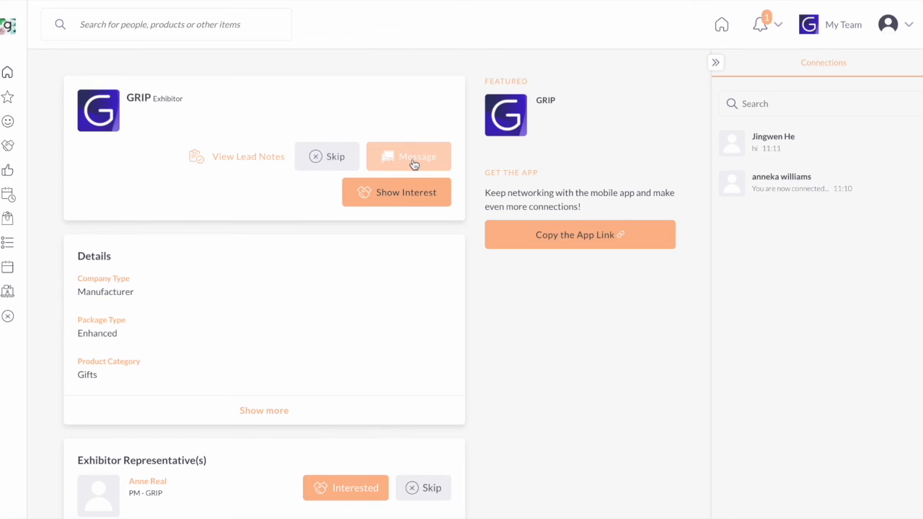
mouse_move(409, 168)
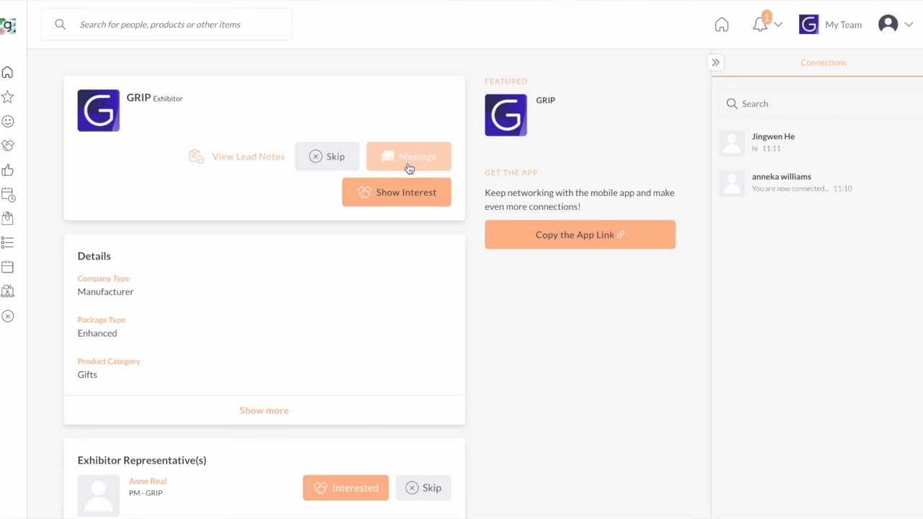
mouse_move(373, 193)
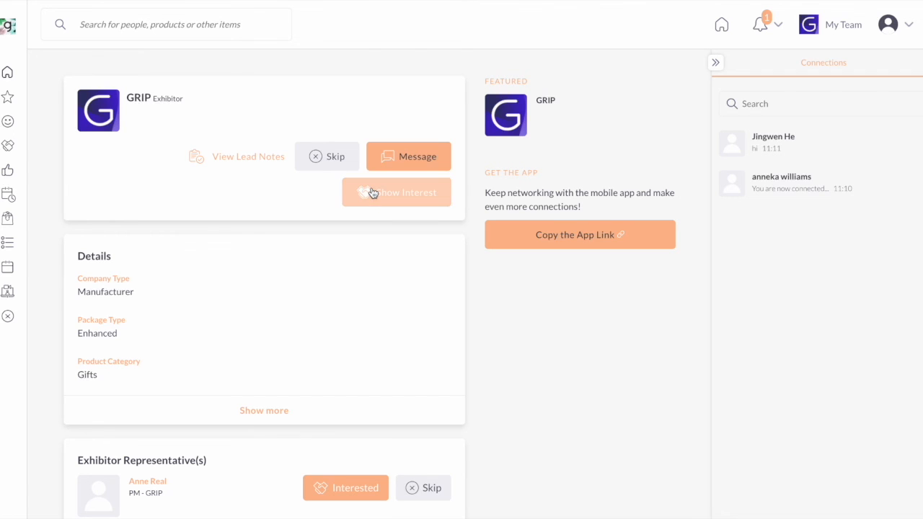